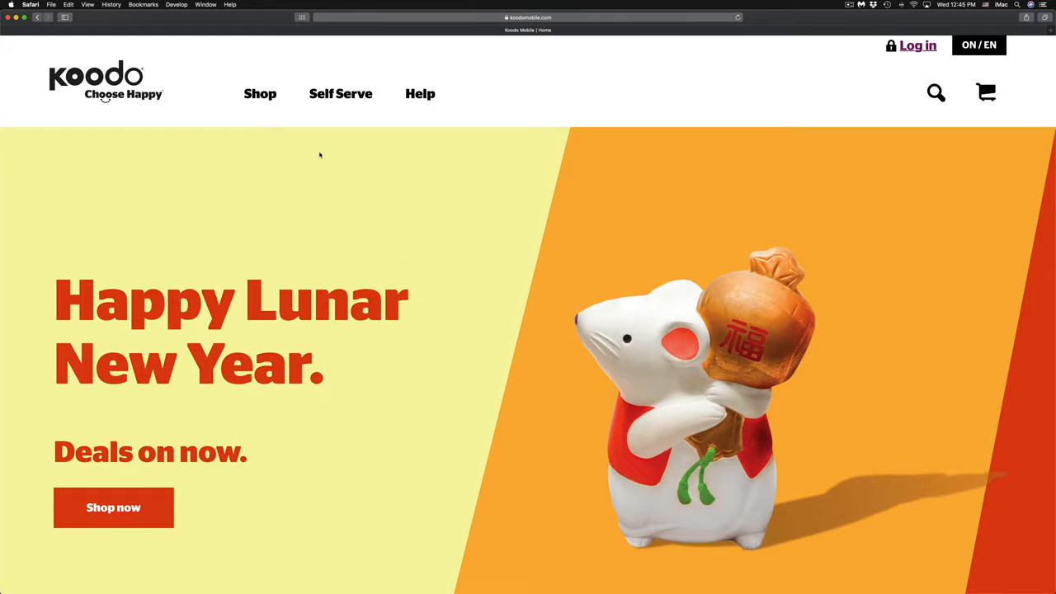
pyautogui.moveTo(123, 114)
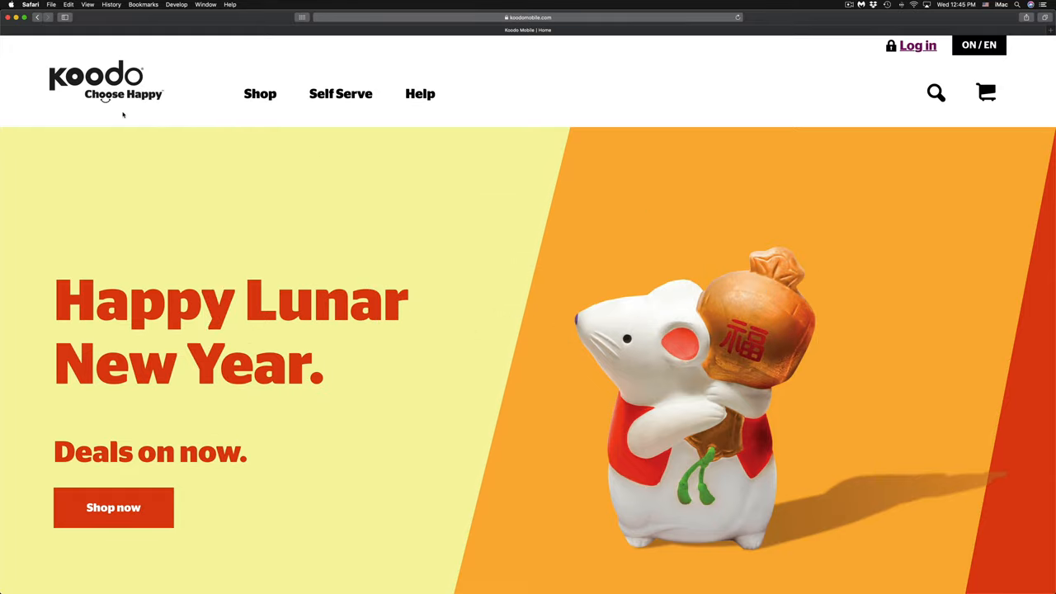
pyautogui.moveTo(911, 83)
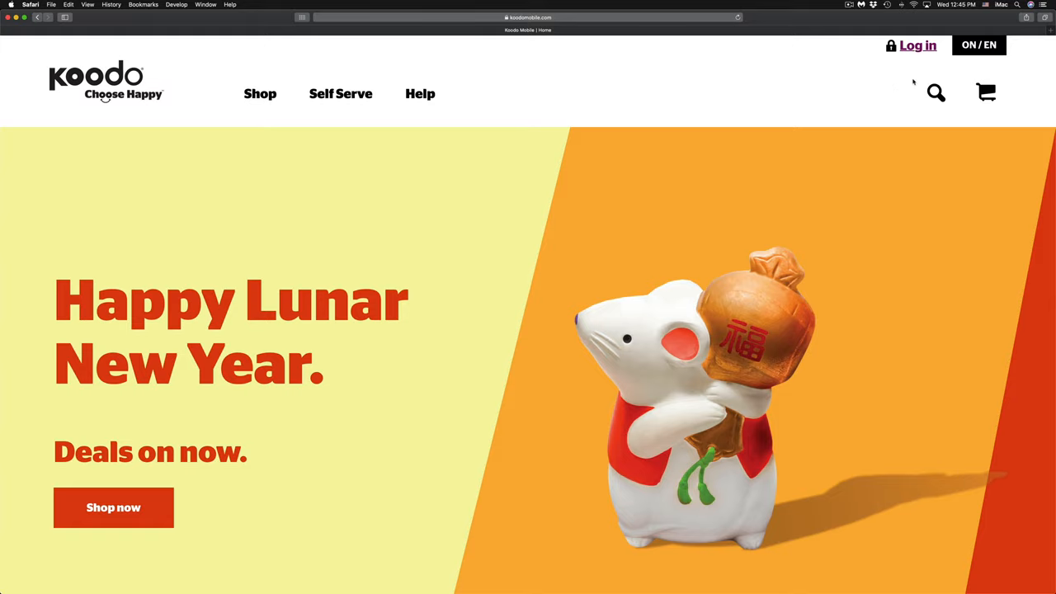
pyautogui.moveTo(932, 55)
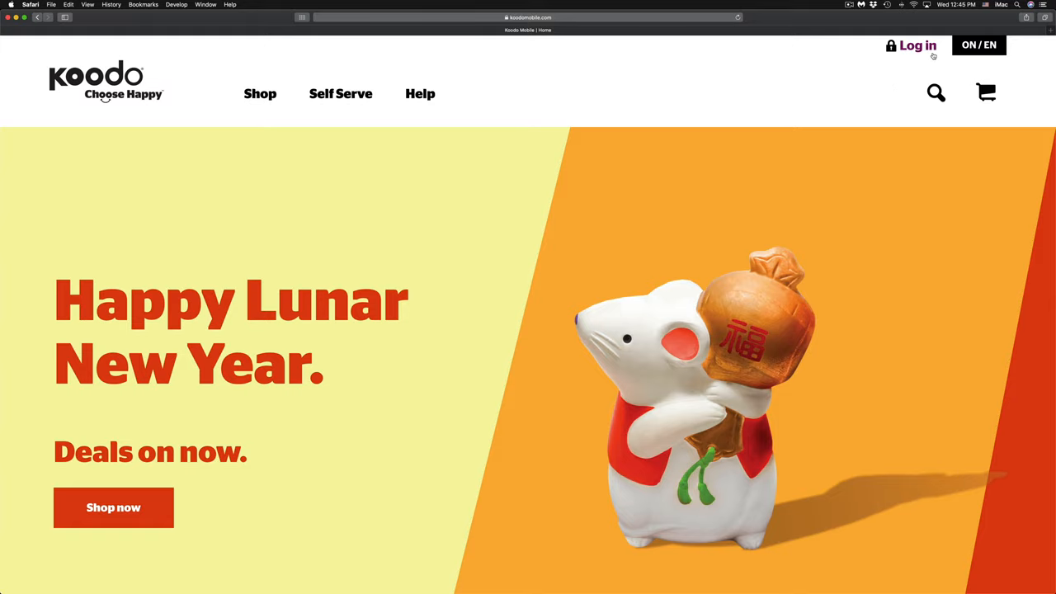
# Open the Koodo account sign-in form from Log in at the top right
pyautogui.click(917, 46)
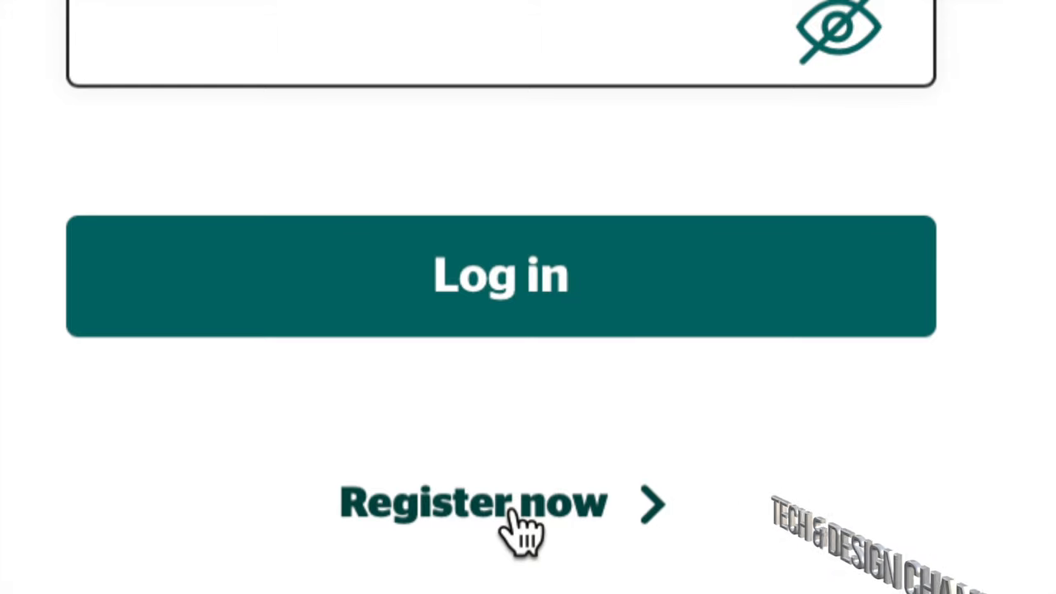
# Sign in and land on the Overview showing $56.50 due February 11th 2020
pyautogui.click(500, 275)
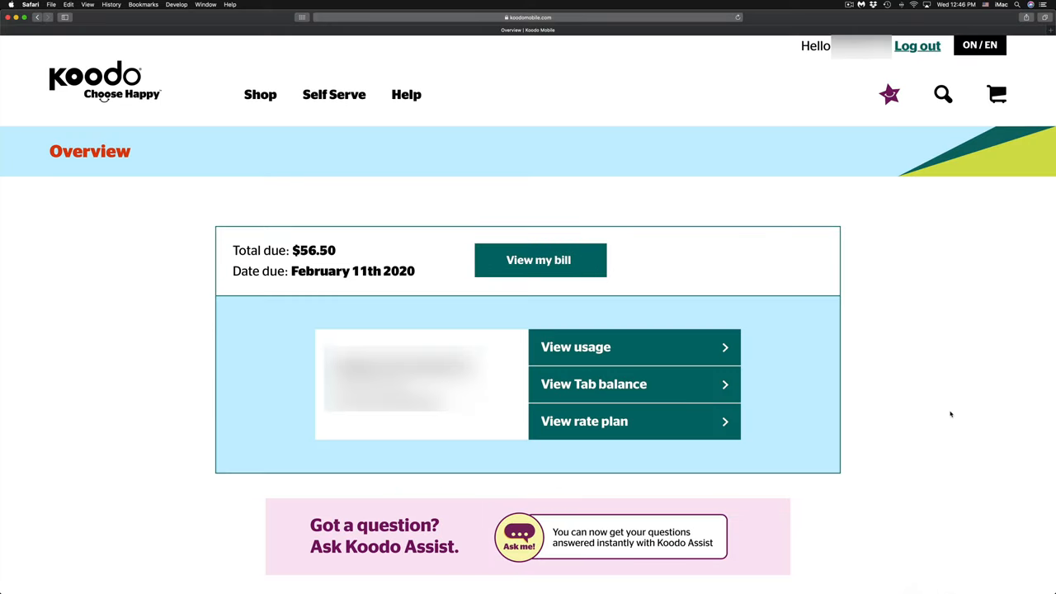
pyautogui.moveTo(938, 408)
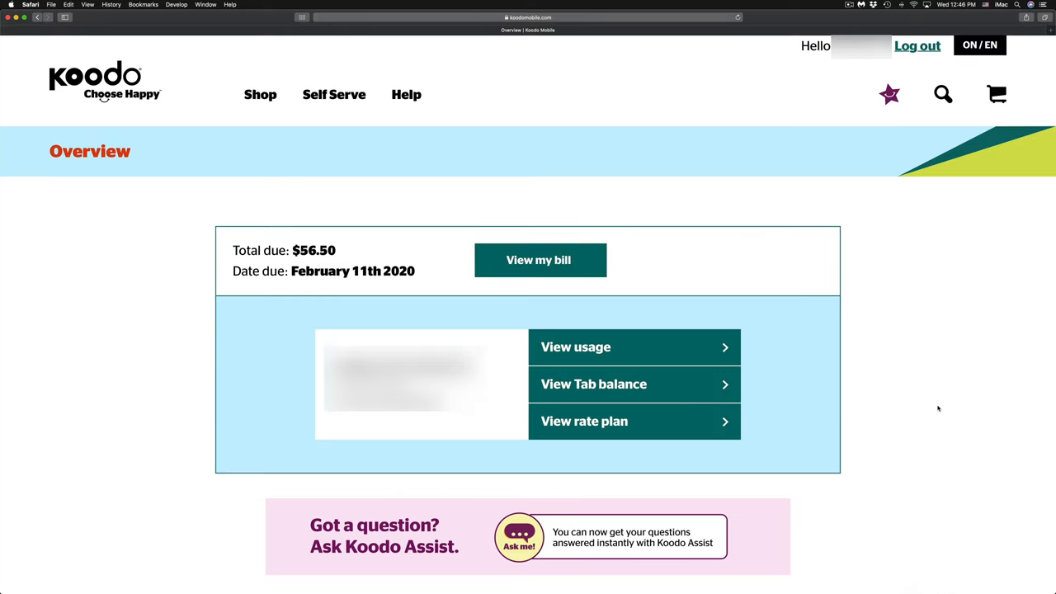
pyautogui.moveTo(538, 260)
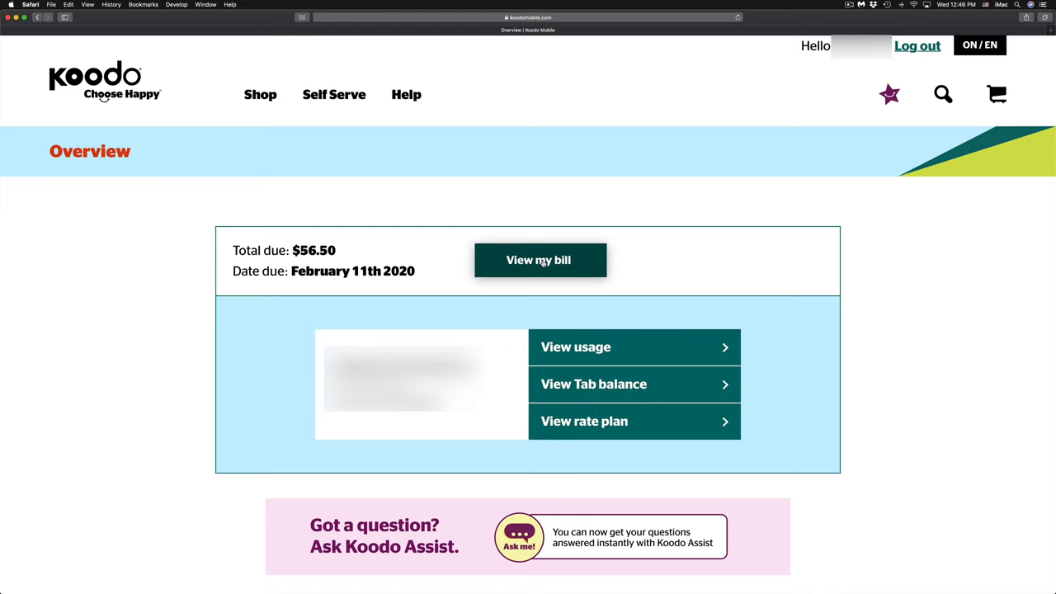
# View the current bill and choose Pay now to reach the 56.50 payment amount
pyautogui.click(540, 260)
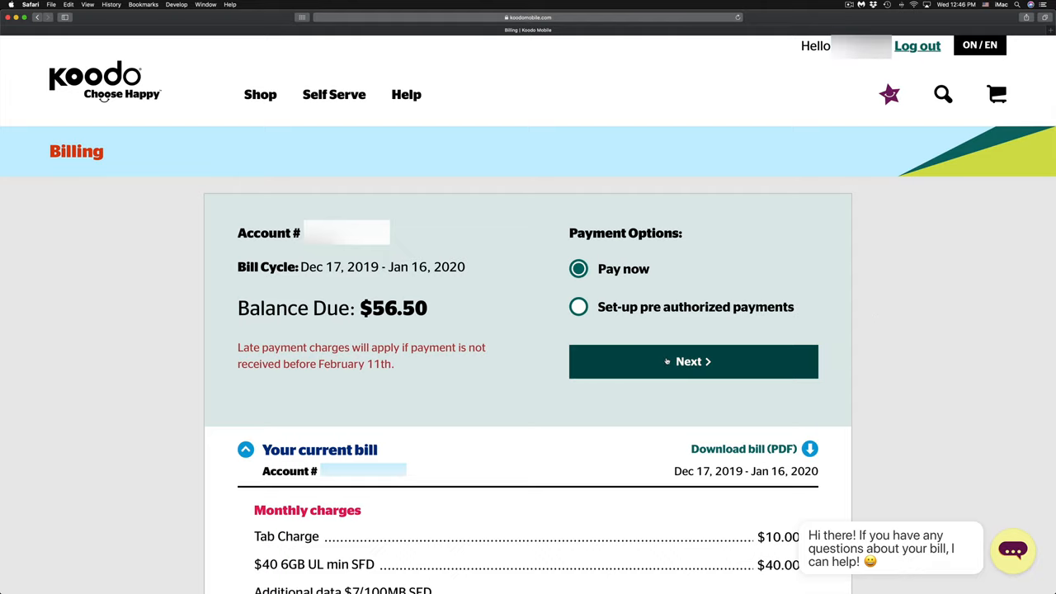
pyautogui.click(692, 362)
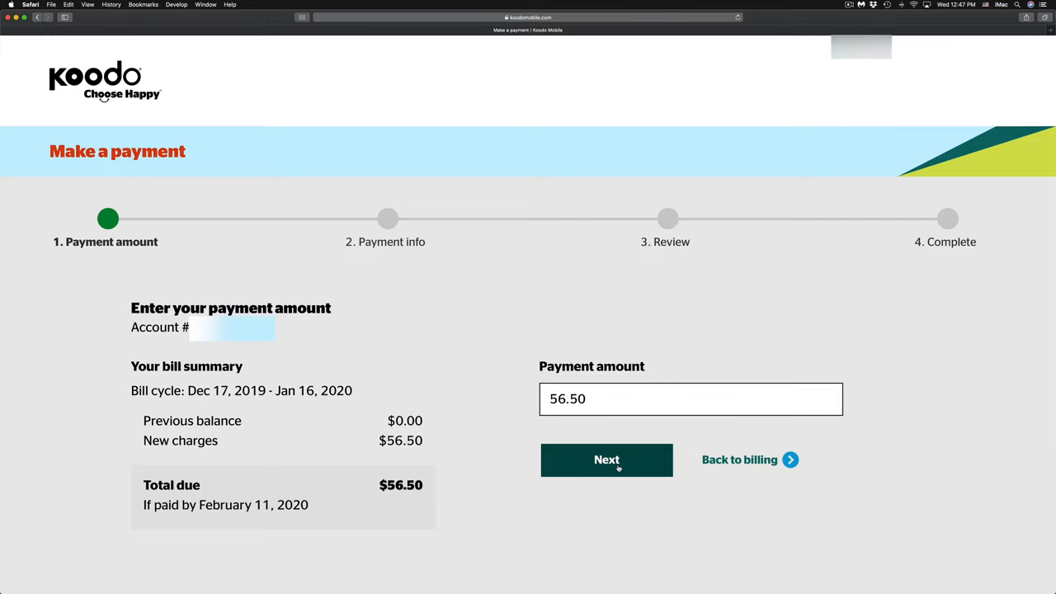
# Confirm the 56.50 payment amount to reach the empty card details form
pyautogui.click(606, 460)
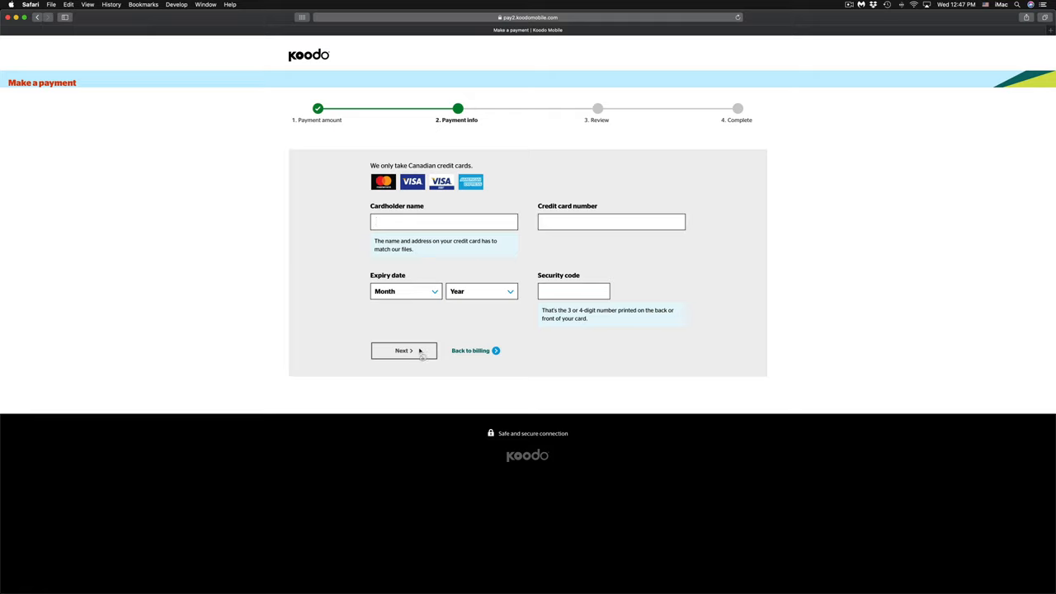
pyautogui.moveTo(417, 353)
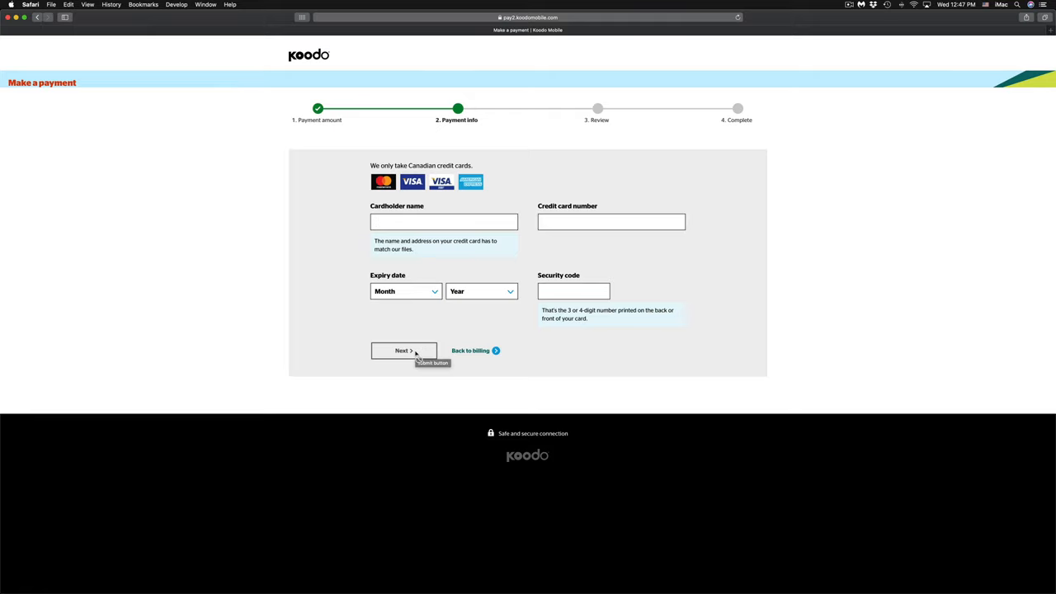
# Submit the card details for review, then pay the $56.50 bill
pyautogui.click(404, 351)
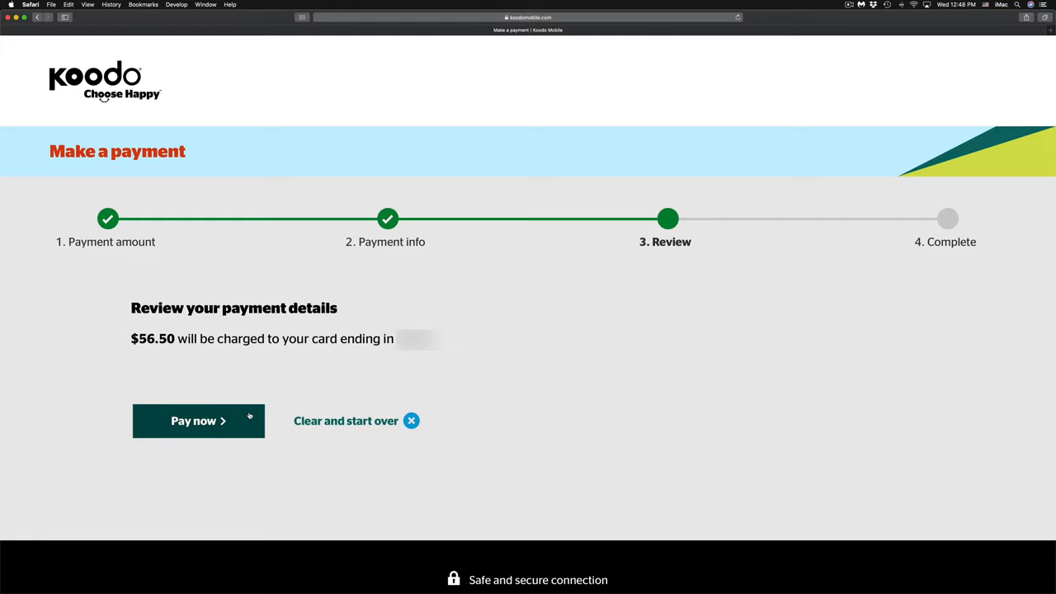
pyautogui.click(198, 421)
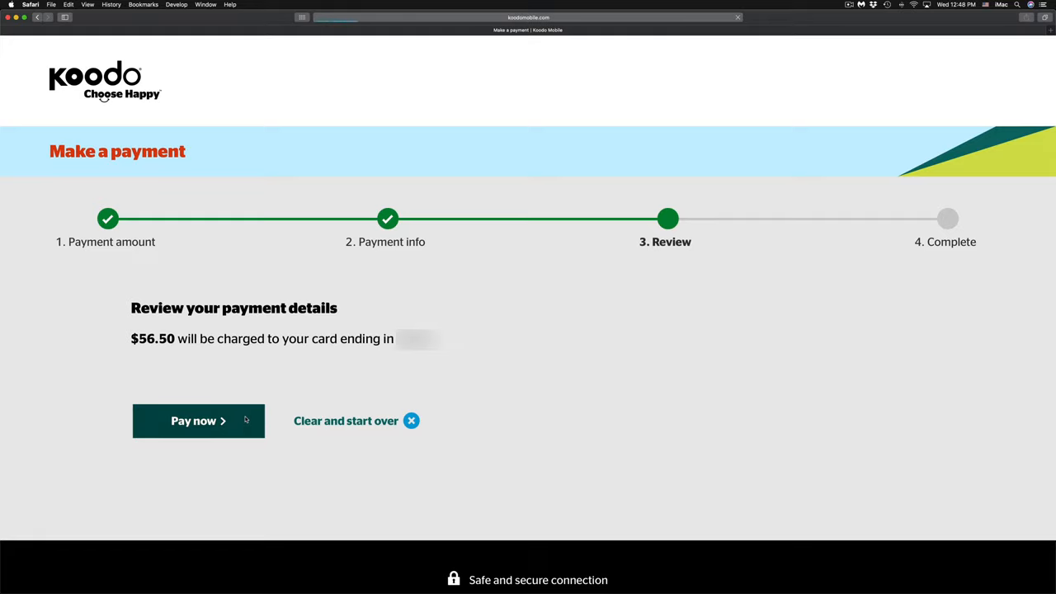
pyautogui.click(198, 421)
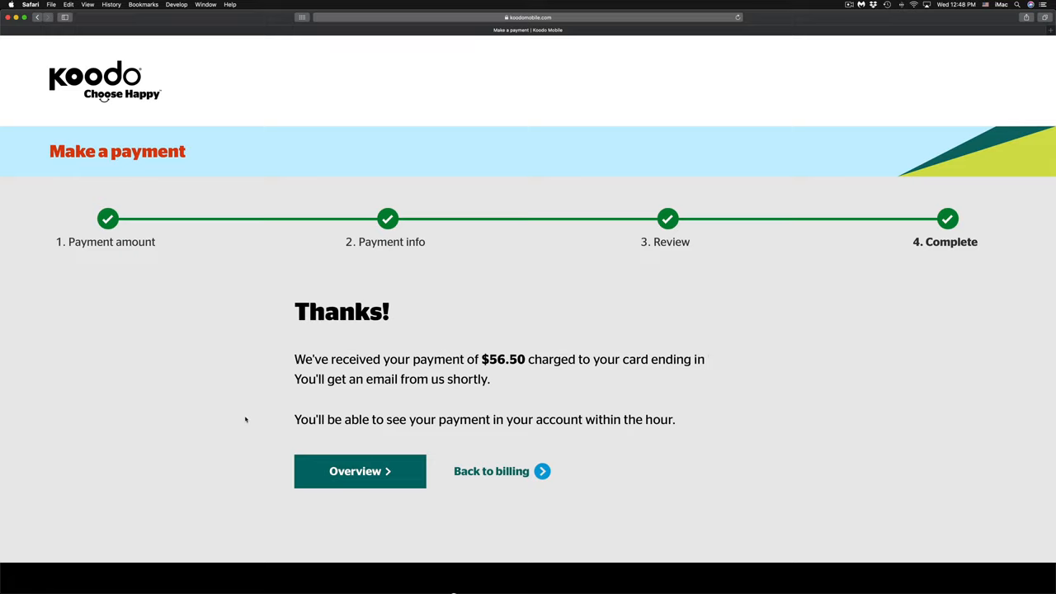